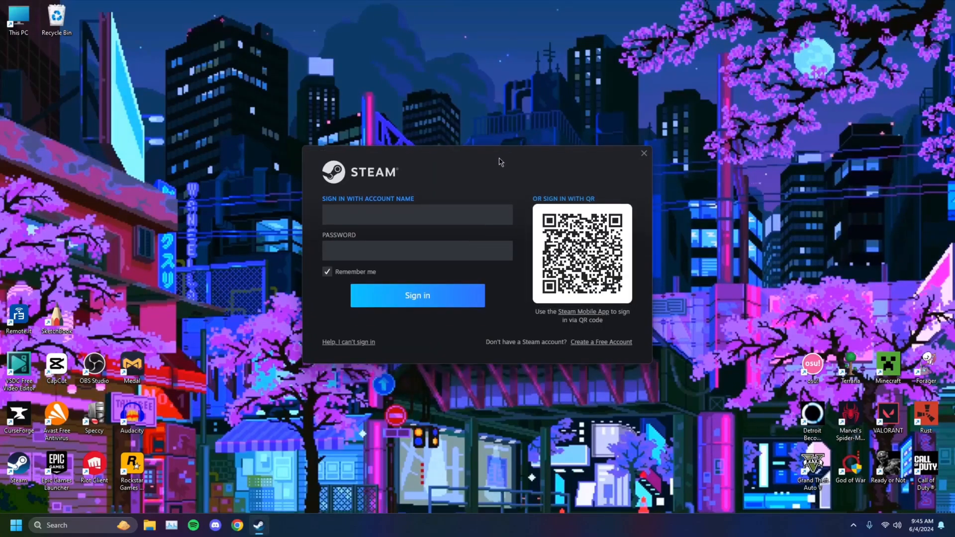
Sign in to Steam by approving the QR code login in the Steam Mobile App
{"action": "left_click", "coordinate": [417, 214]}
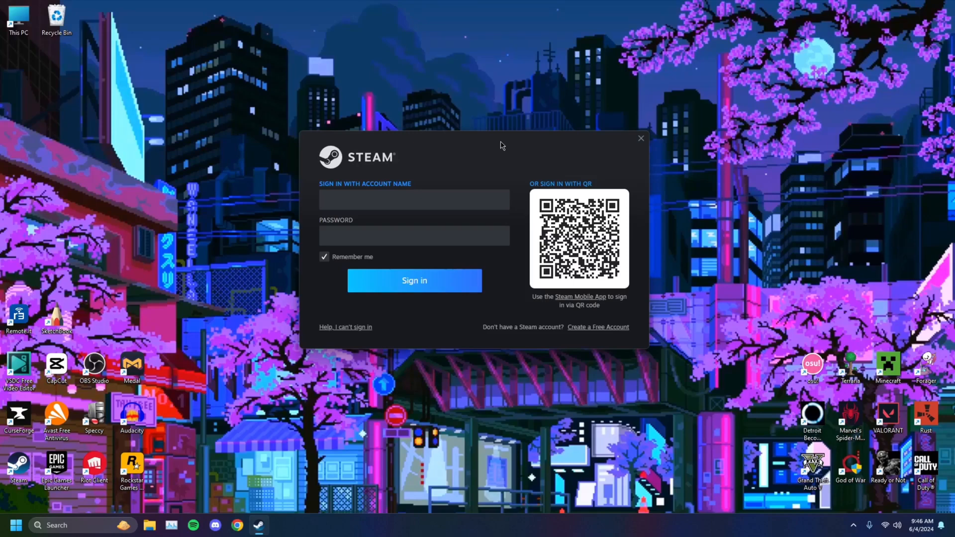
{"action": "left_click", "coordinate": [414, 199]}
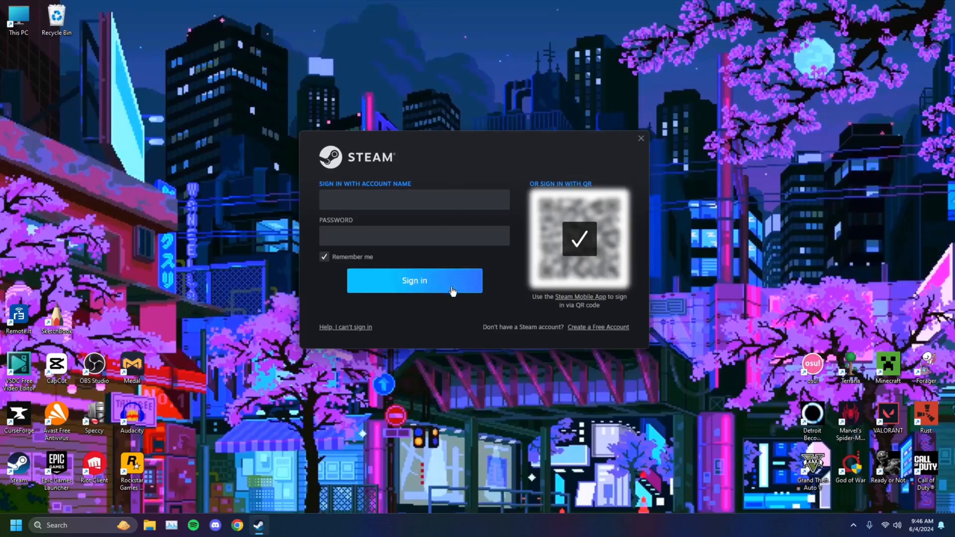
{"action": "left_click", "coordinate": [414, 280]}
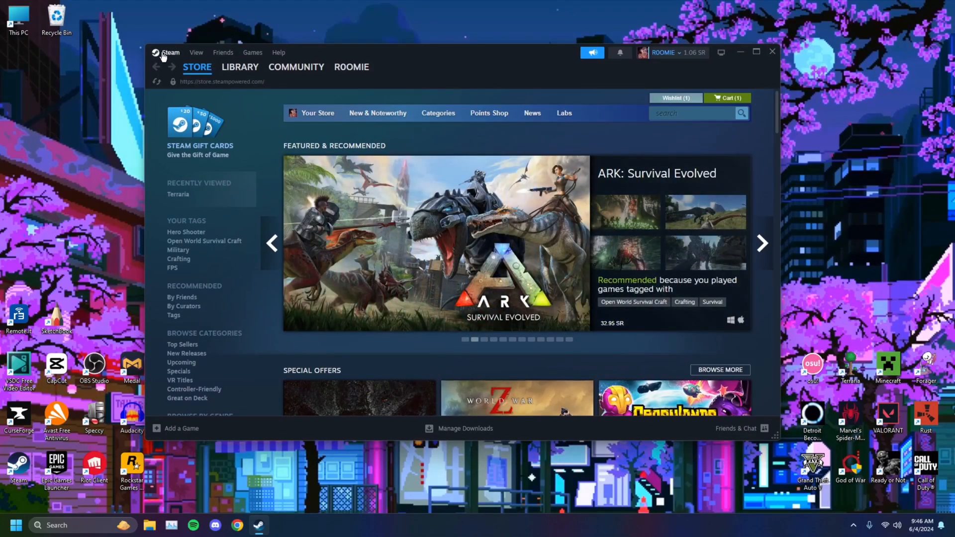
In Steam Settings > Family, authorize library sharing on this device and toggle the eligible account
{"action": "left_click", "coordinate": [169, 53]}
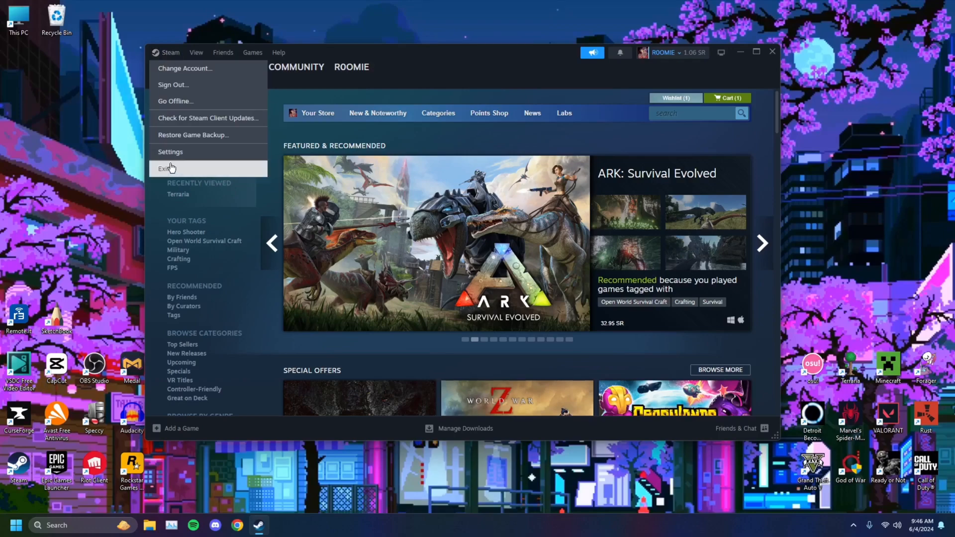
{"action": "left_click", "coordinate": [171, 152]}
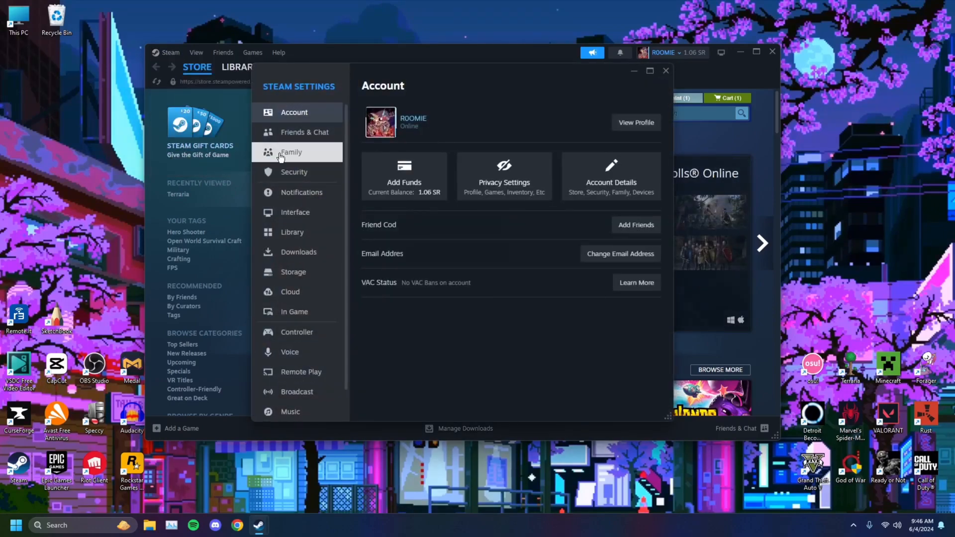
{"action": "left_click", "coordinate": [290, 152]}
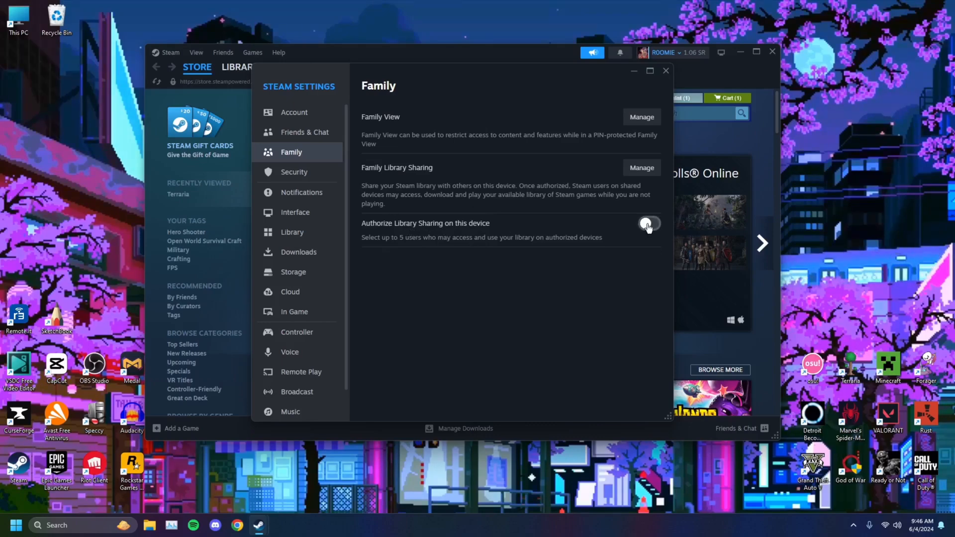
{"action": "left_click", "coordinate": [648, 223]}
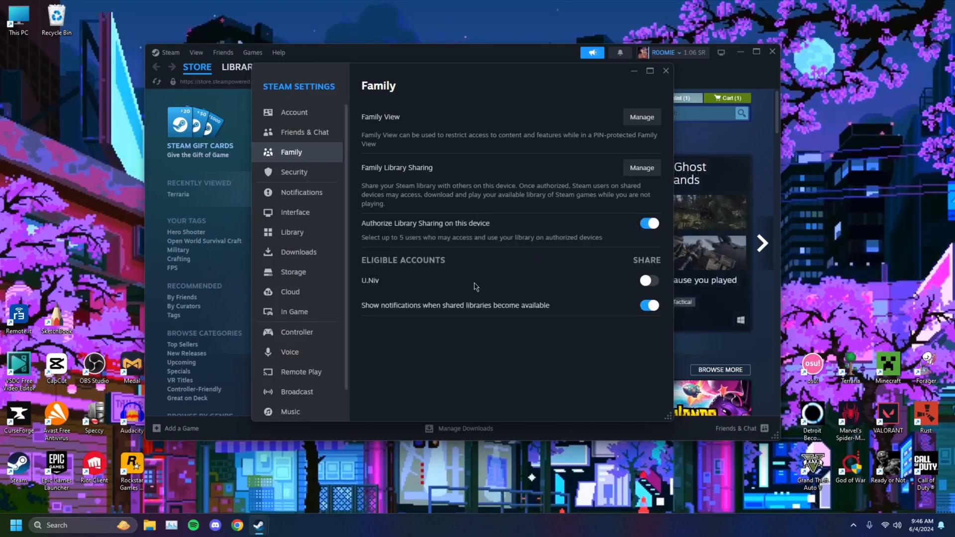
{"action": "mouse_move", "coordinate": [426, 277]}
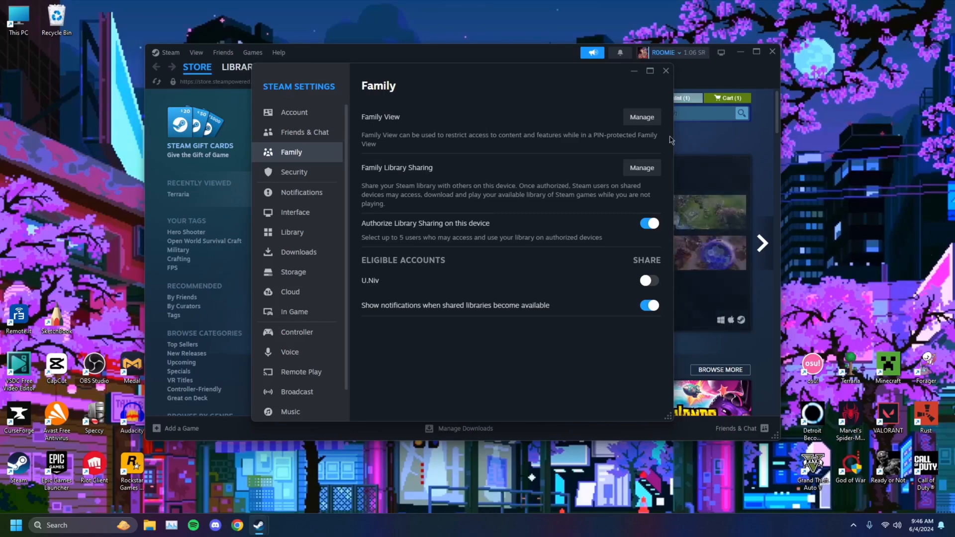
{"action": "mouse_move", "coordinate": [398, 279]}
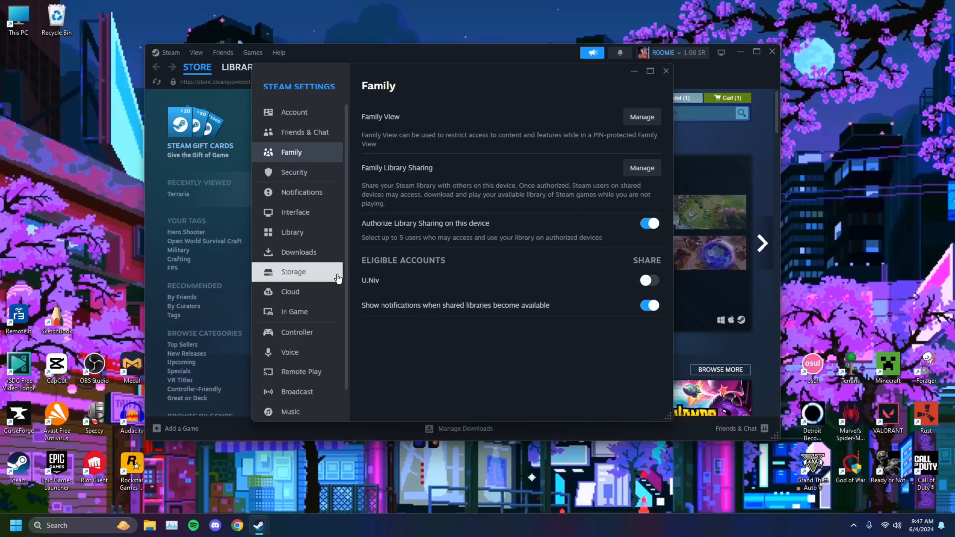
{"action": "mouse_move", "coordinate": [363, 291]}
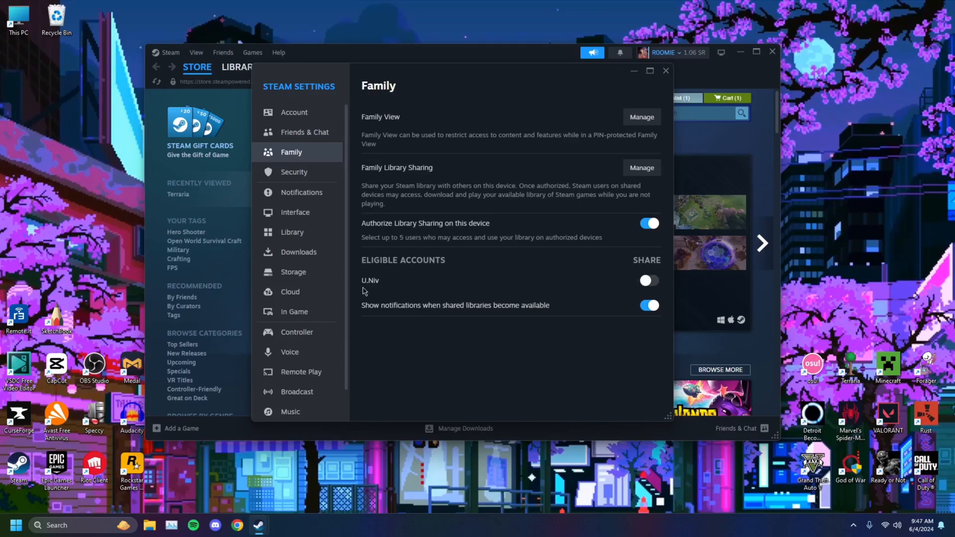
{"action": "left_click", "coordinate": [648, 281]}
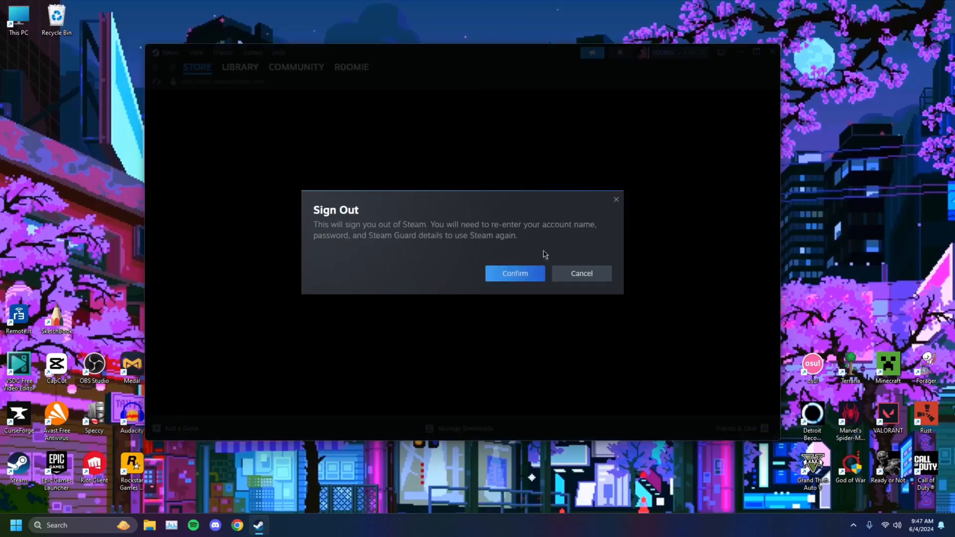
Confirm signing out of the current Steam account
{"action": "left_click", "coordinate": [515, 273]}
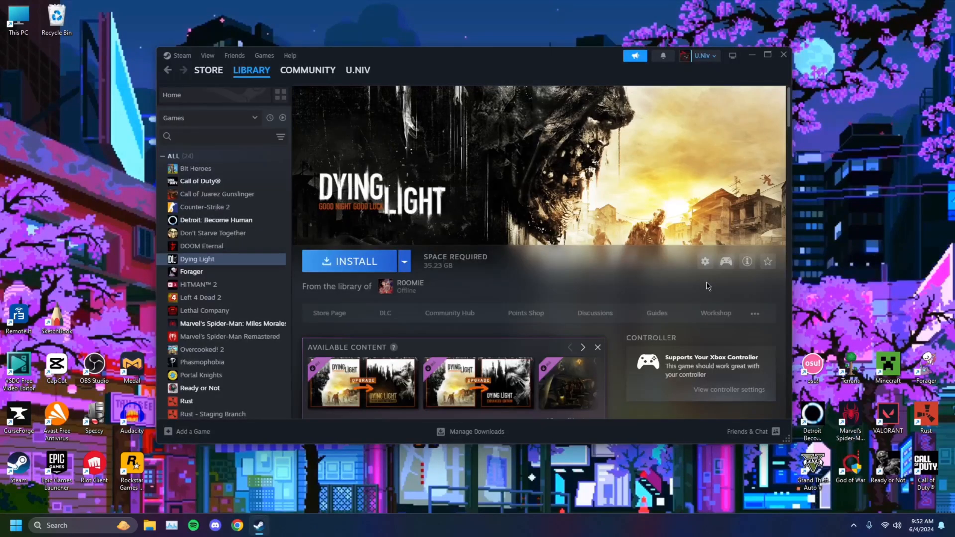
{"action": "mouse_move", "coordinate": [703, 55]}
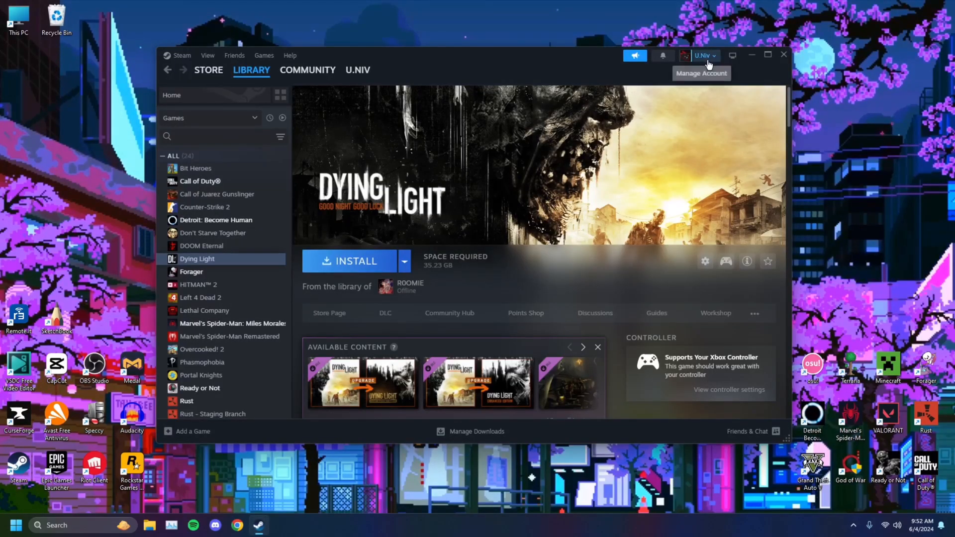
Check the shared-library labels on Call of Juarez Gunslinger, Bit Heroes and Overcooked! 2
{"action": "left_click", "coordinate": [701, 56]}
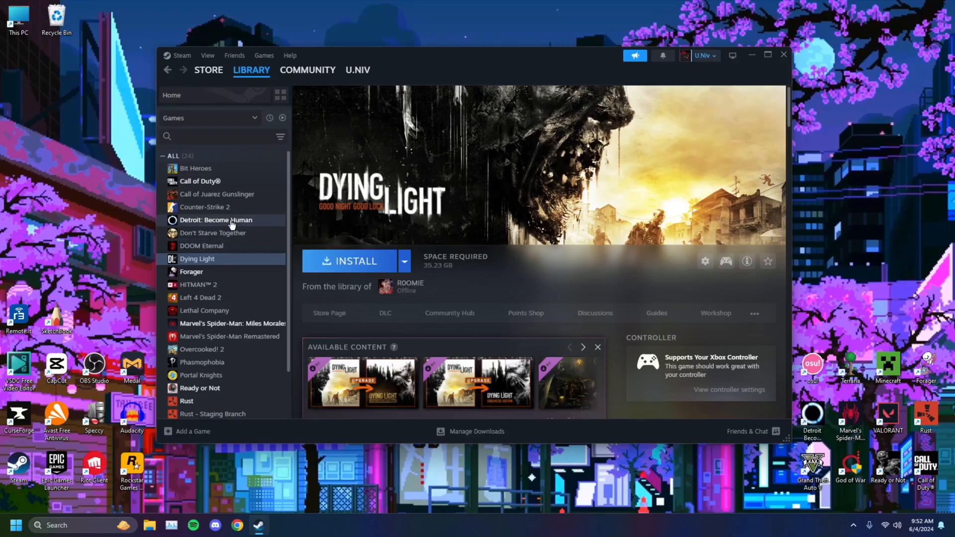
{"action": "left_click", "coordinate": [217, 193]}
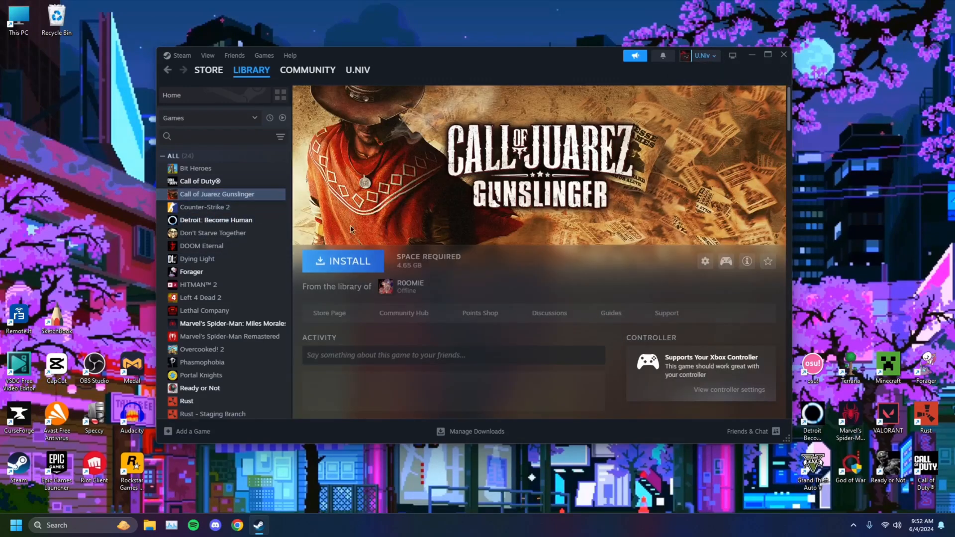
{"action": "left_click", "coordinate": [195, 168]}
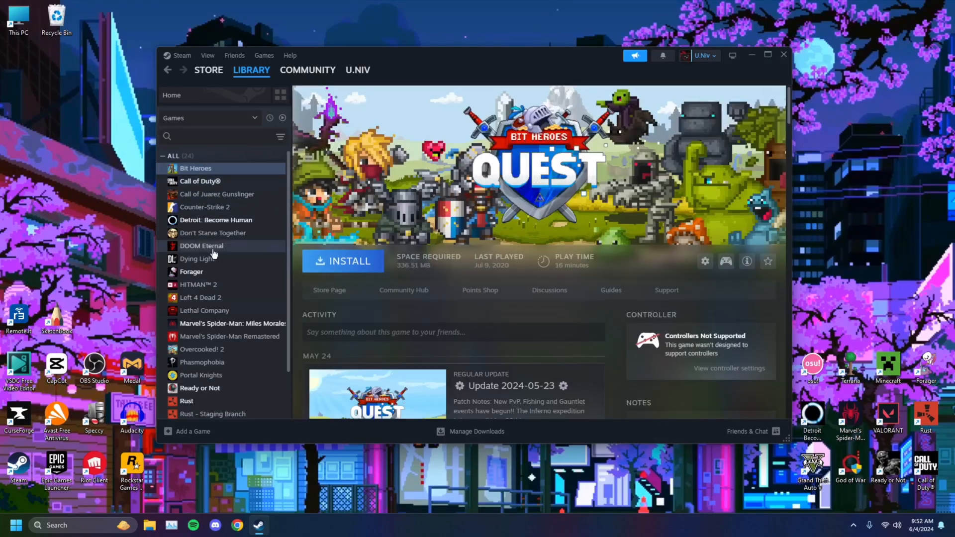
{"action": "left_click", "coordinate": [200, 388]}
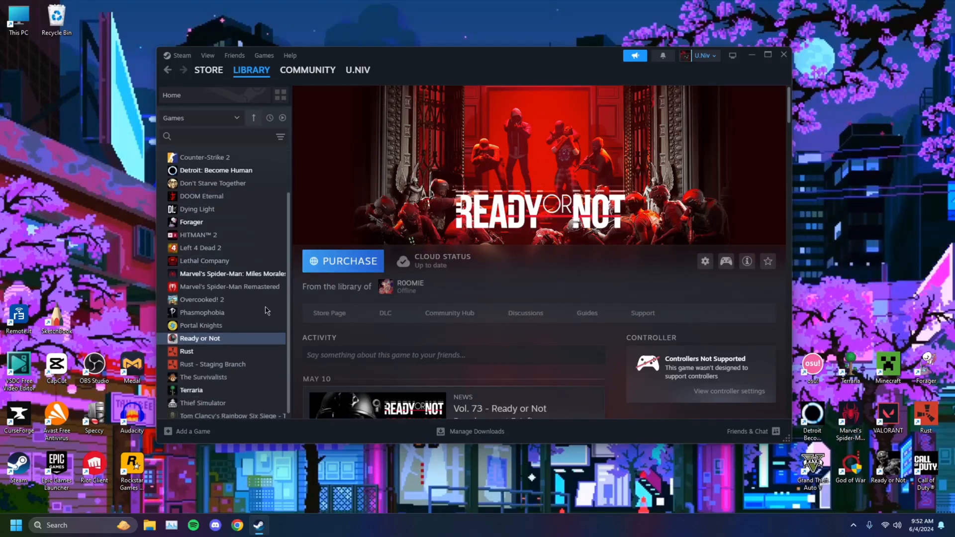
{"action": "left_click", "coordinate": [202, 298]}
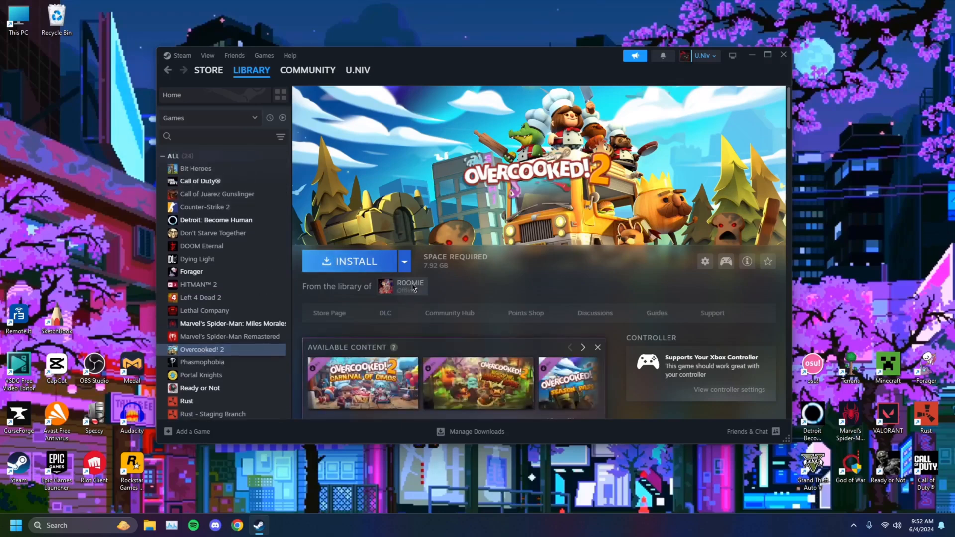
{"action": "mouse_move", "coordinate": [478, 298]}
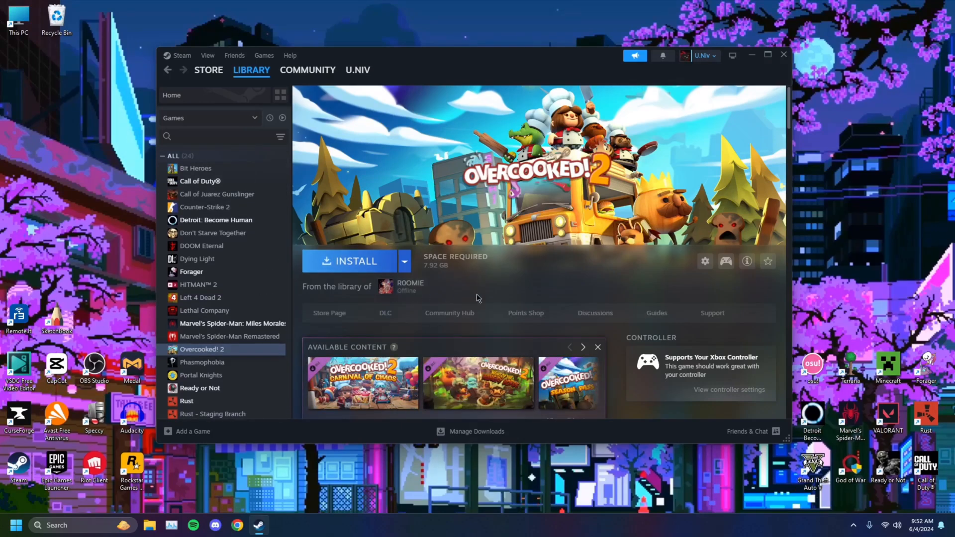
{"action": "mouse_move", "coordinate": [380, 309]}
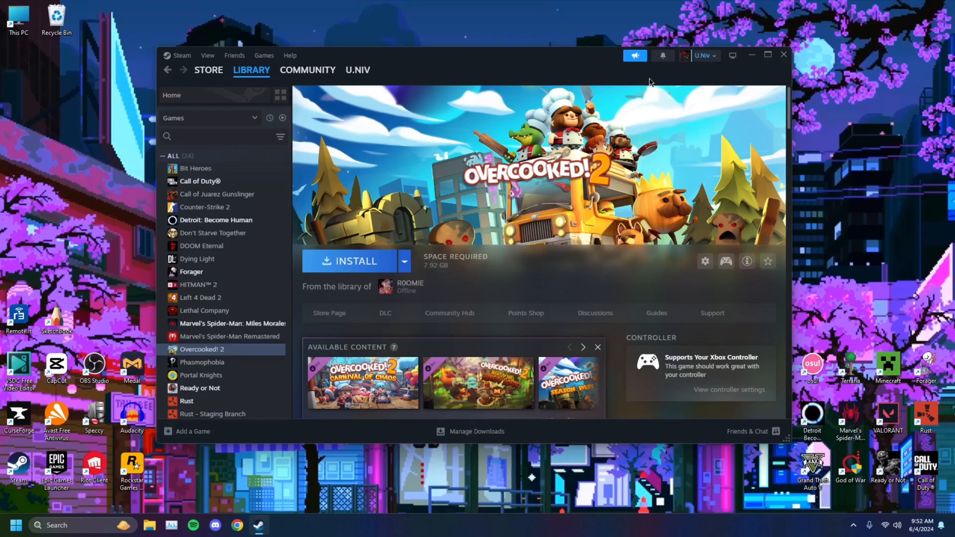
{"action": "mouse_move", "coordinate": [461, 168]}
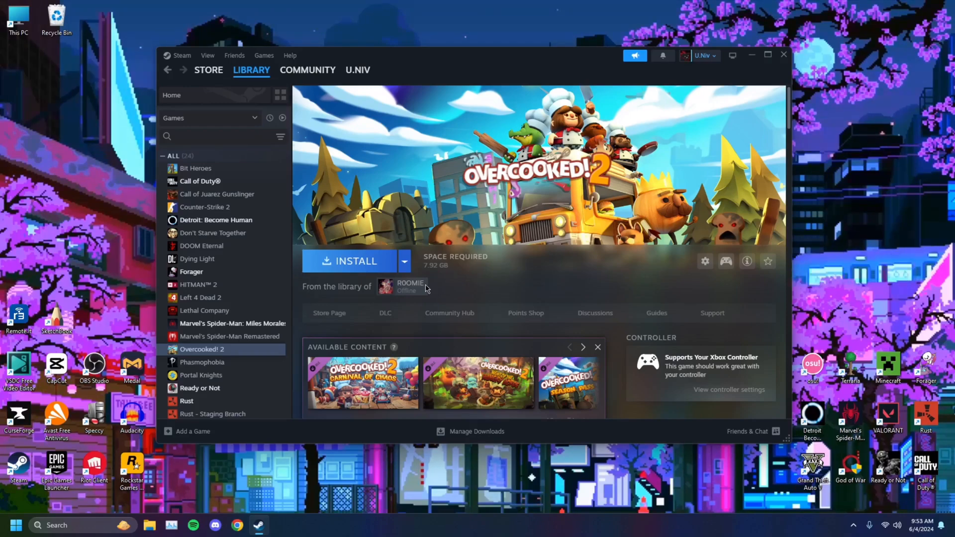
{"action": "mouse_move", "coordinate": [439, 291]}
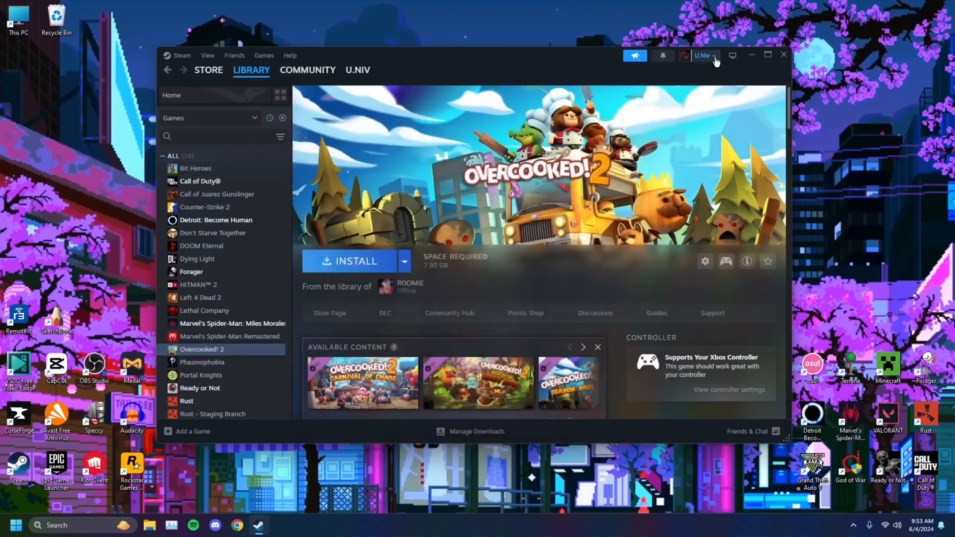
Sign out of the borrowing account from the account name menu and confirm
{"action": "left_click", "coordinate": [700, 55]}
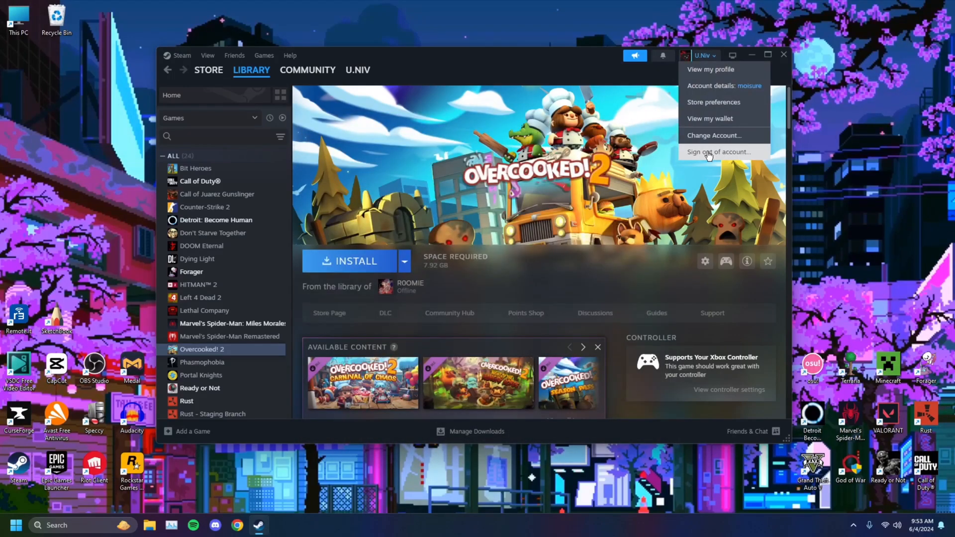
{"action": "left_click", "coordinate": [719, 152]}
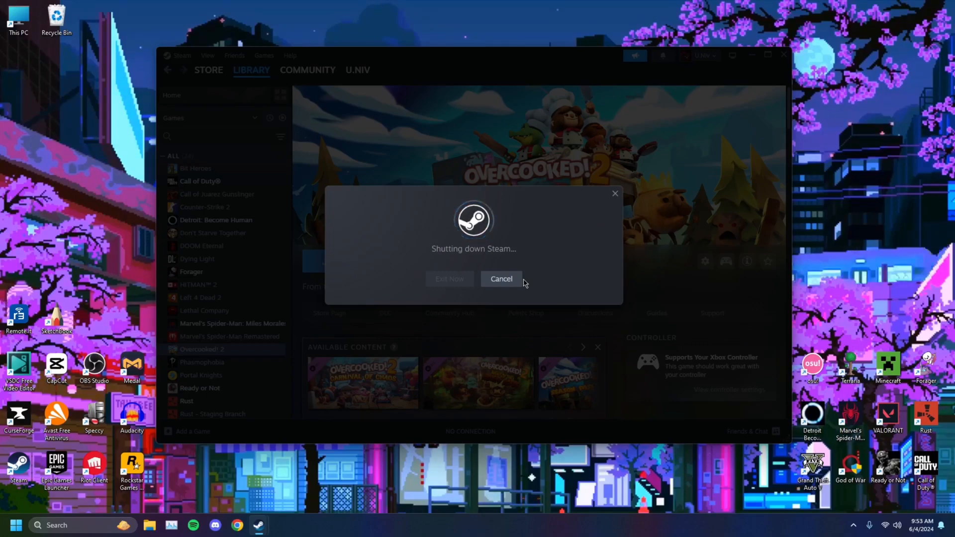
{"action": "left_click", "coordinate": [449, 279]}
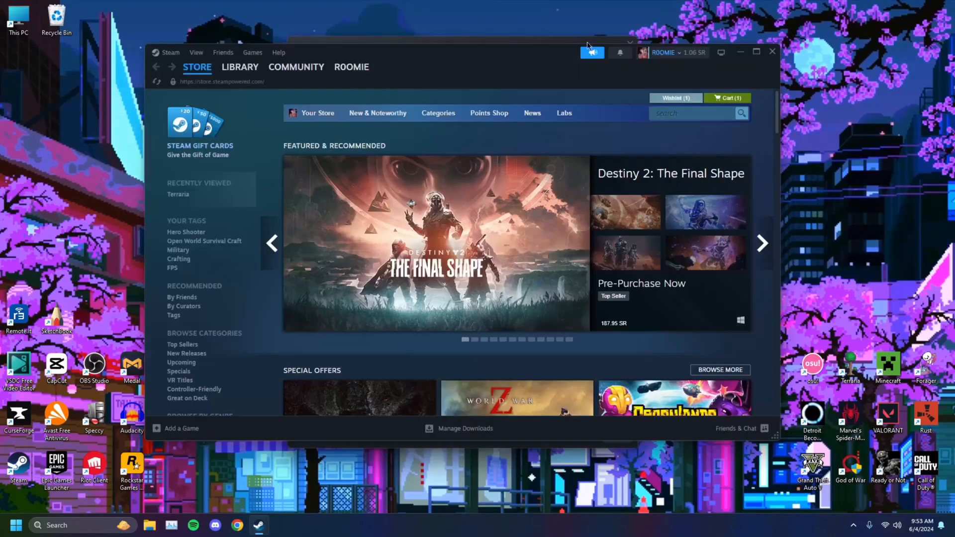
Show PickCrafter from the library home, then bring up Steam Settings
{"action": "left_click", "coordinate": [246, 60]}
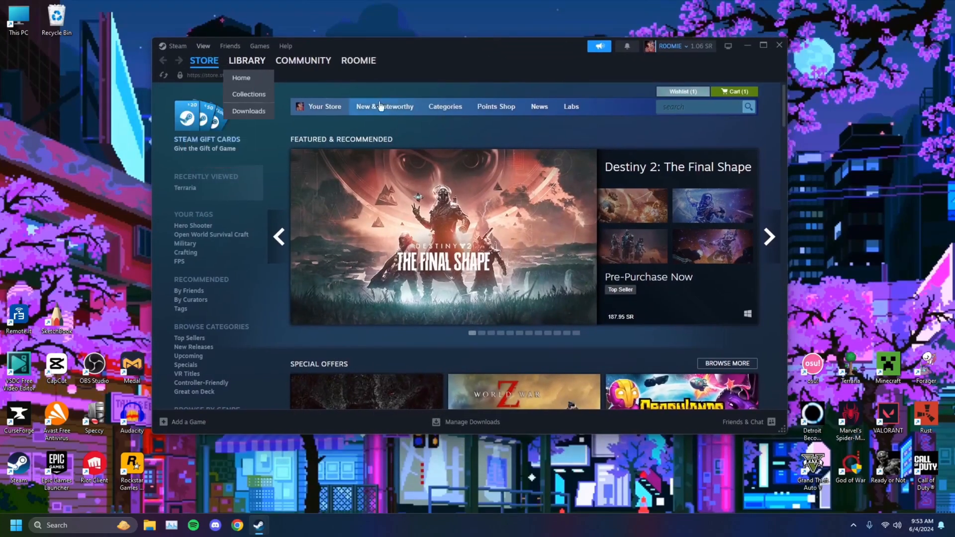
{"action": "left_click", "coordinate": [247, 60]}
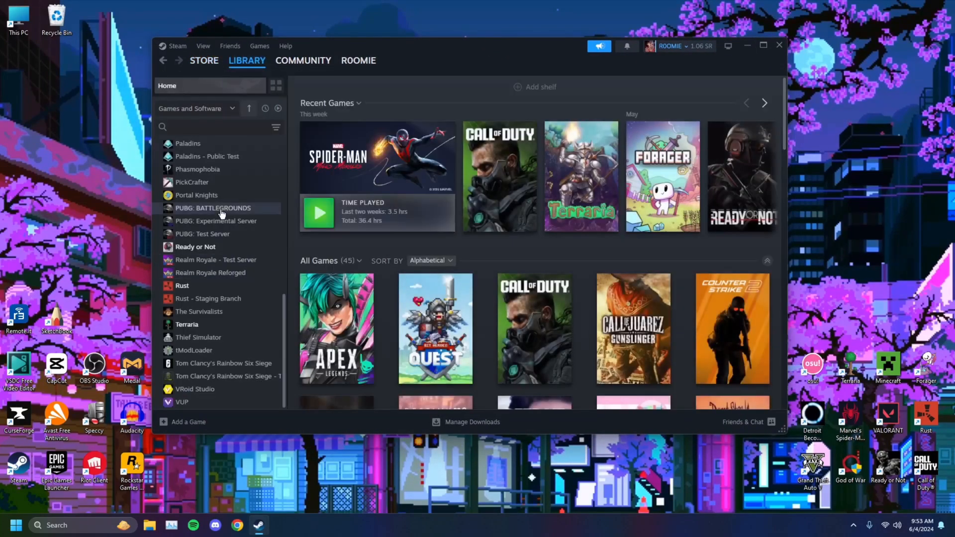
{"action": "left_click", "coordinate": [192, 182]}
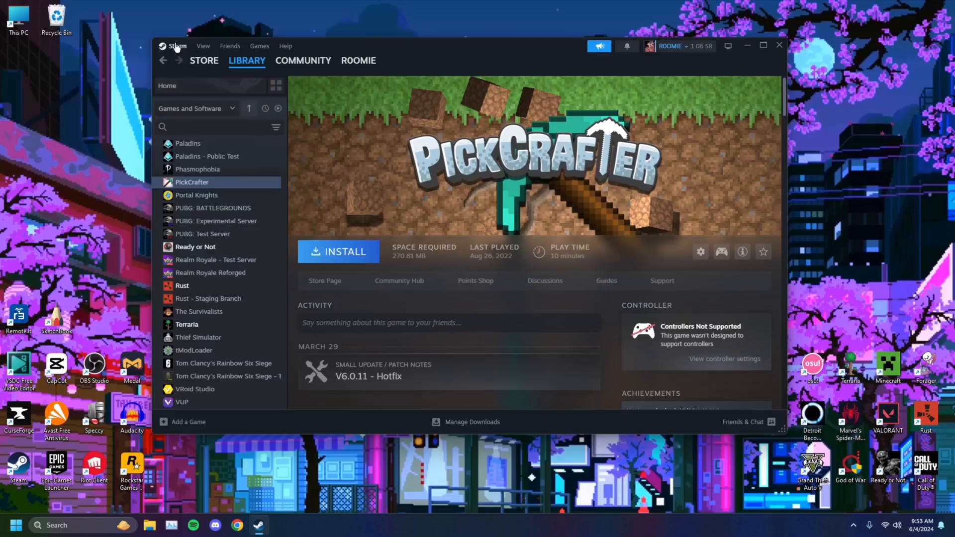
{"action": "left_click", "coordinate": [177, 46]}
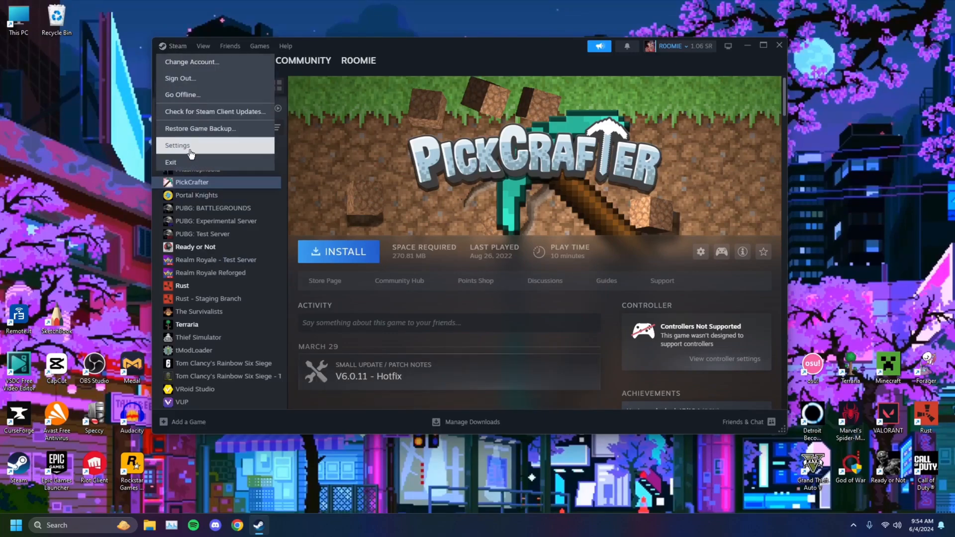
{"action": "left_click", "coordinate": [177, 144]}
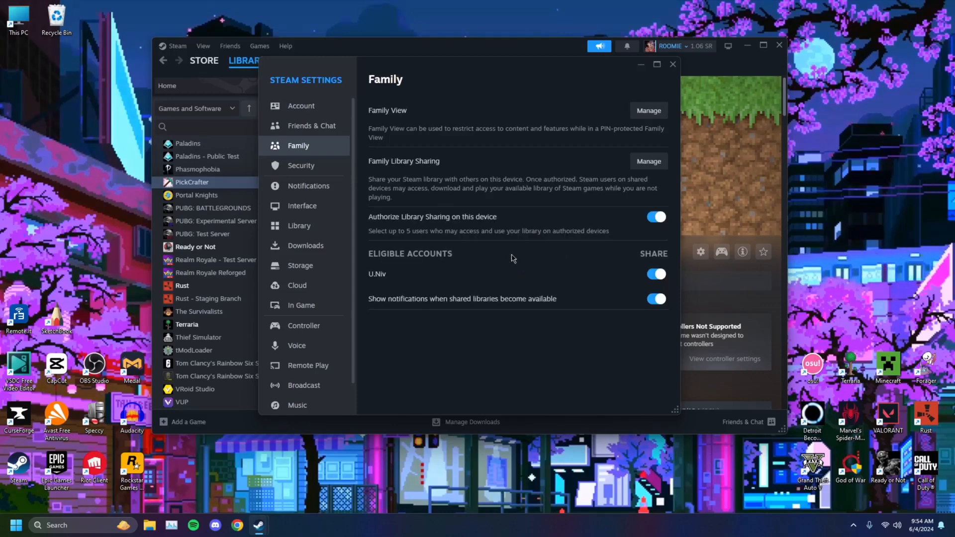
{"action": "mouse_move", "coordinate": [587, 264]}
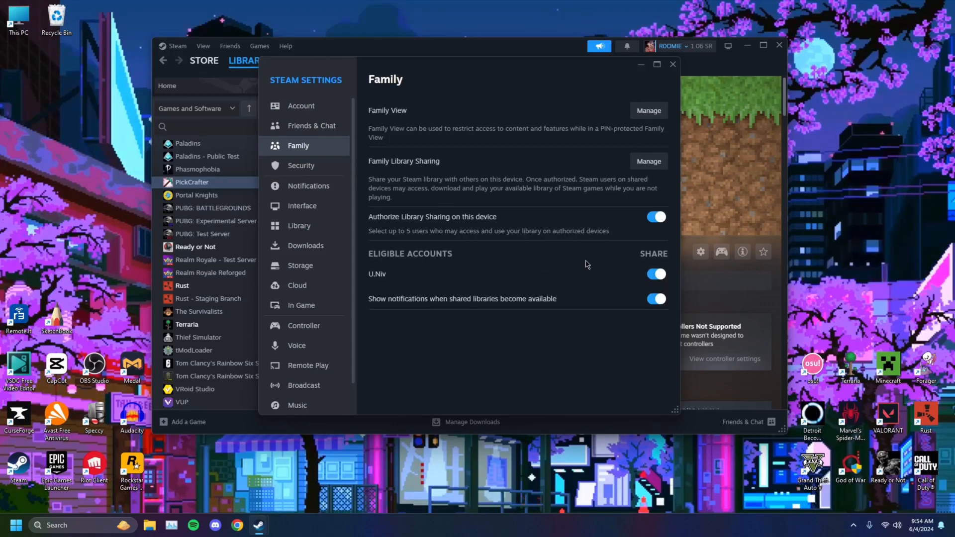
Switch off U.Niv's library sharing, then toggle device sharing authorization off and back on
{"action": "left_click", "coordinate": [656, 274]}
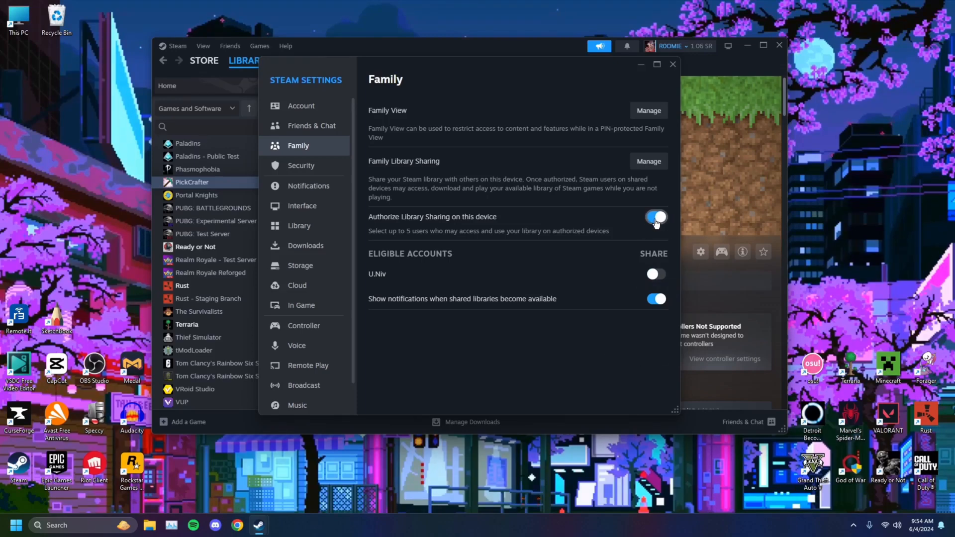
{"action": "left_click", "coordinate": [655, 216]}
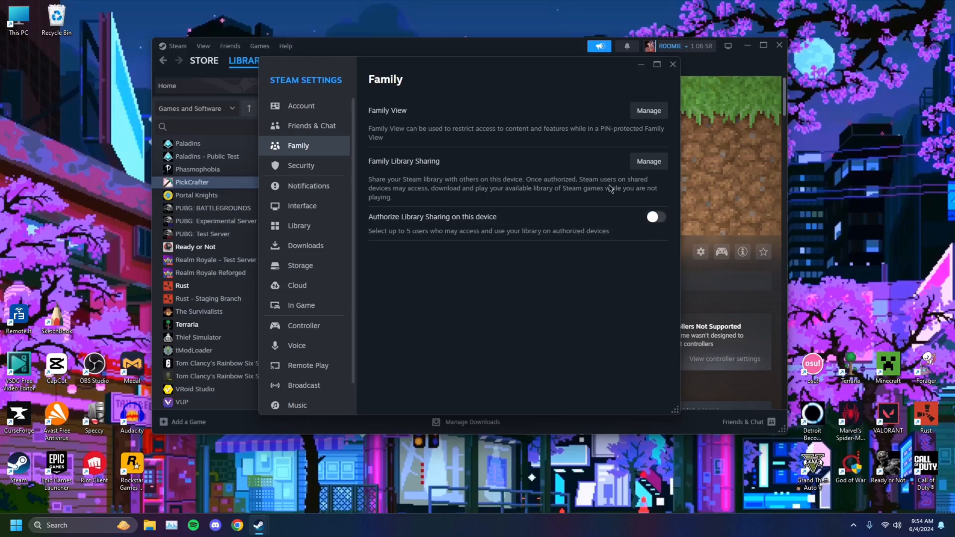
{"action": "mouse_move", "coordinate": [594, 66]}
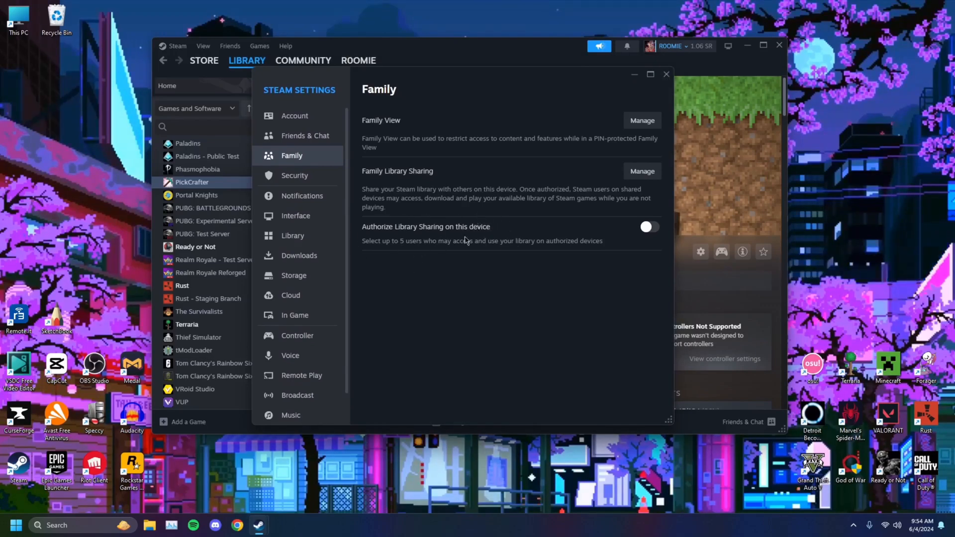
{"action": "left_click", "coordinate": [648, 227]}
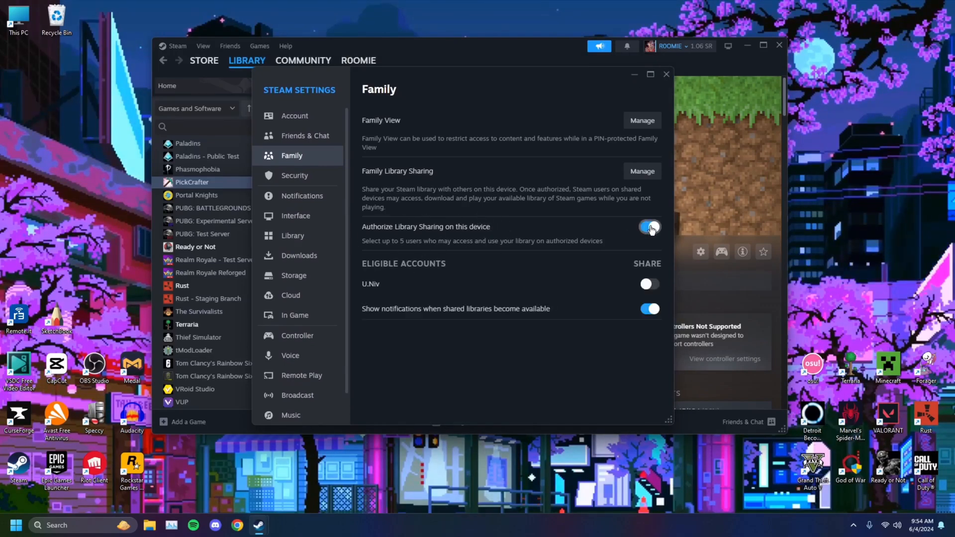
{"action": "left_click", "coordinate": [649, 227]}
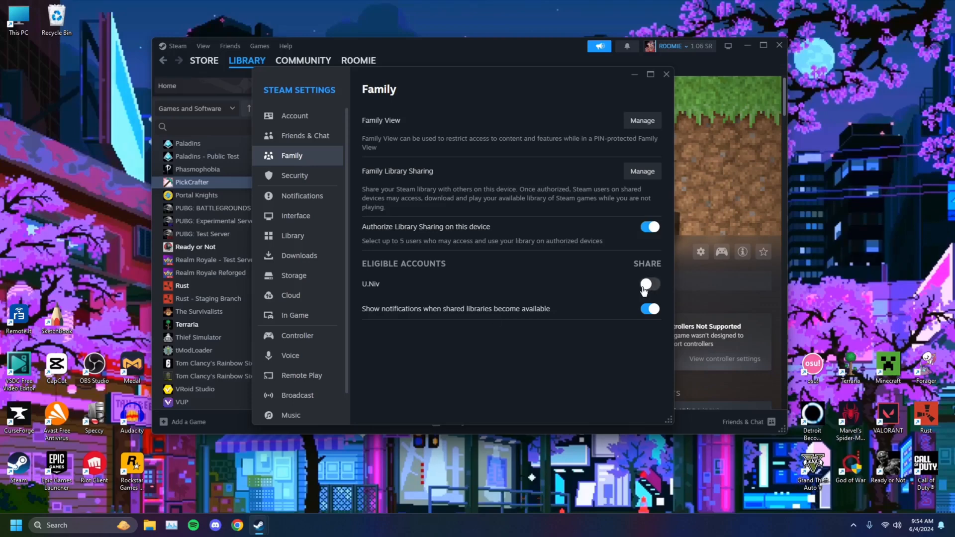
{"action": "left_click", "coordinate": [649, 284]}
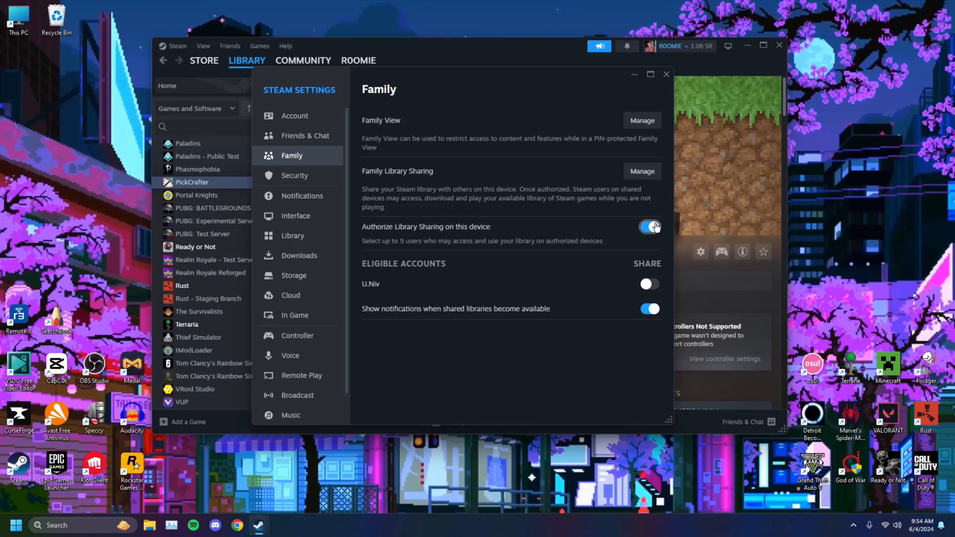
{"action": "left_click", "coordinate": [649, 227]}
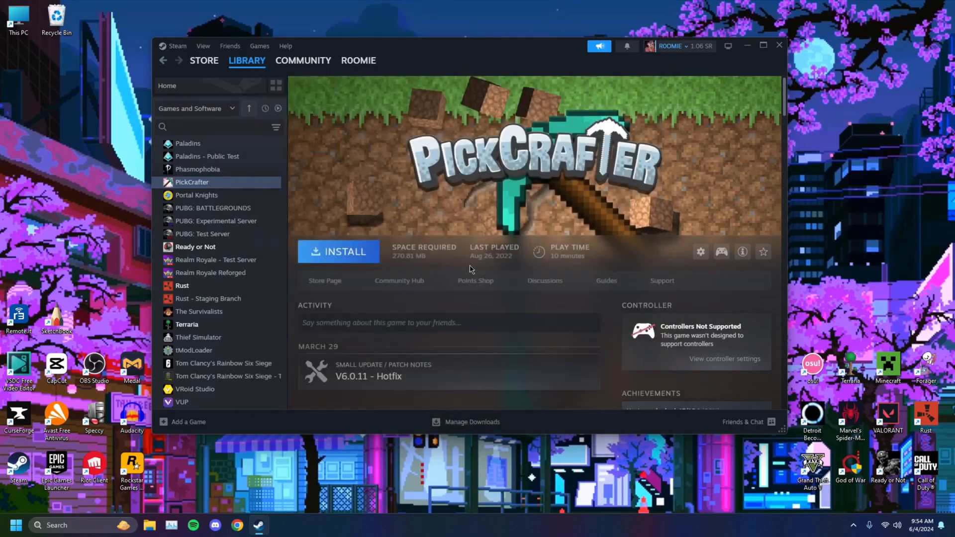
{"action": "mouse_move", "coordinate": [548, 134]}
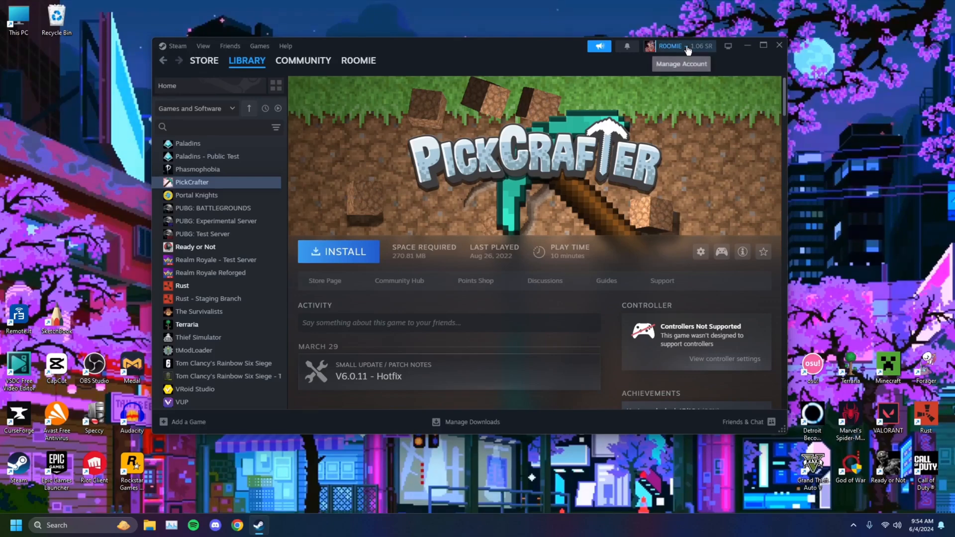
{"action": "mouse_move", "coordinate": [683, 74]}
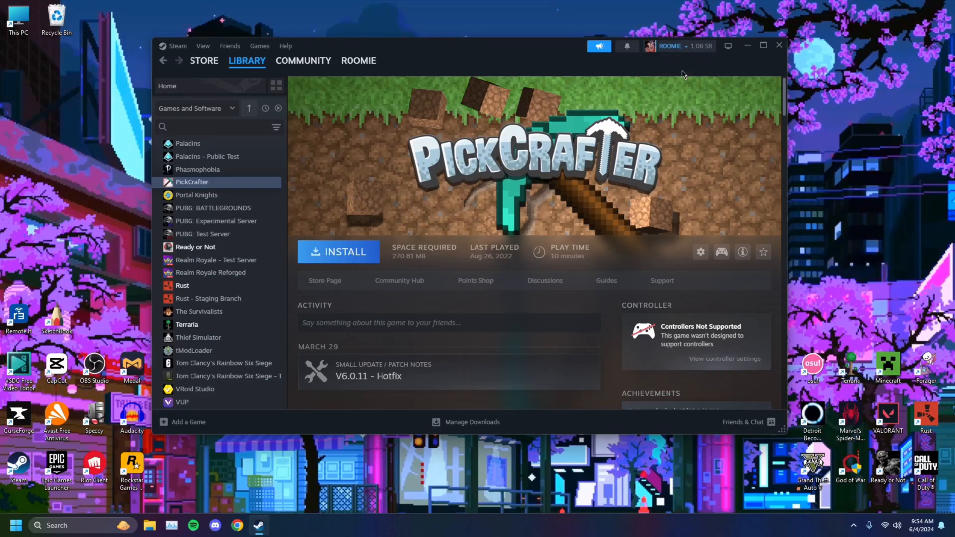
{"action": "mouse_move", "coordinate": [785, 44]}
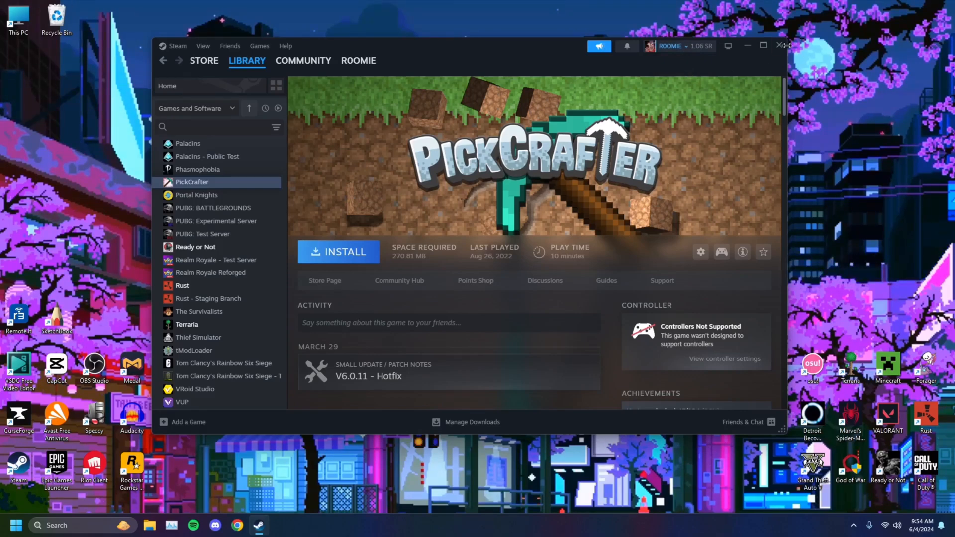
Close the Steam window to return to the desktop
{"action": "left_click", "coordinate": [781, 45]}
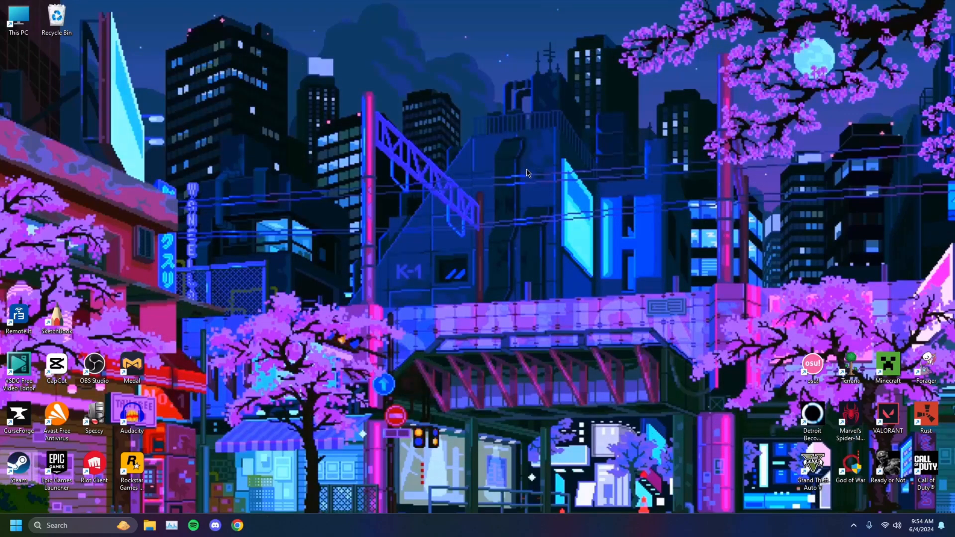